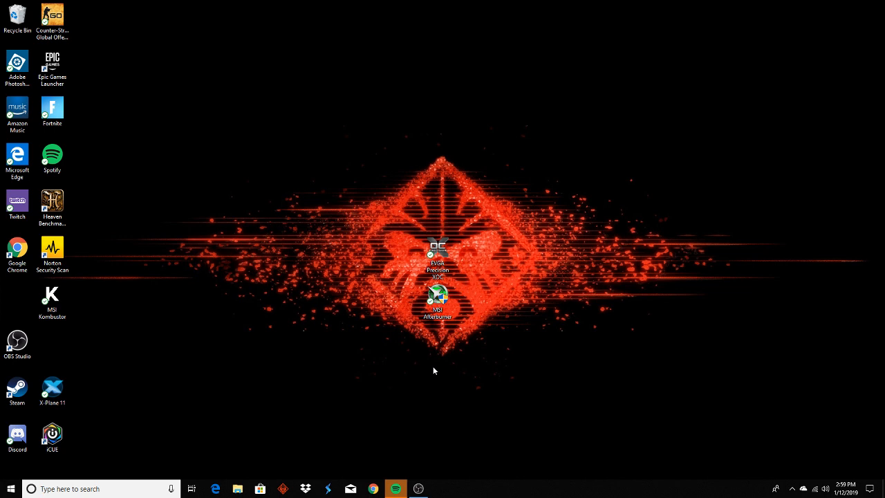
Arrange the EVGA Precision XOC and MSI Afterburner shortcuts side by side at screen centre
{"action": "left_click", "coordinate": [436, 296]}
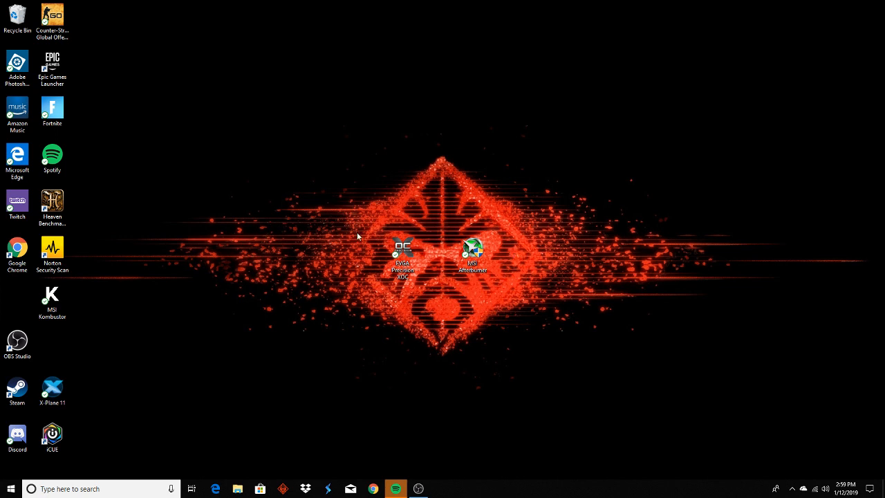
{"action": "mouse_move", "coordinate": [506, 316]}
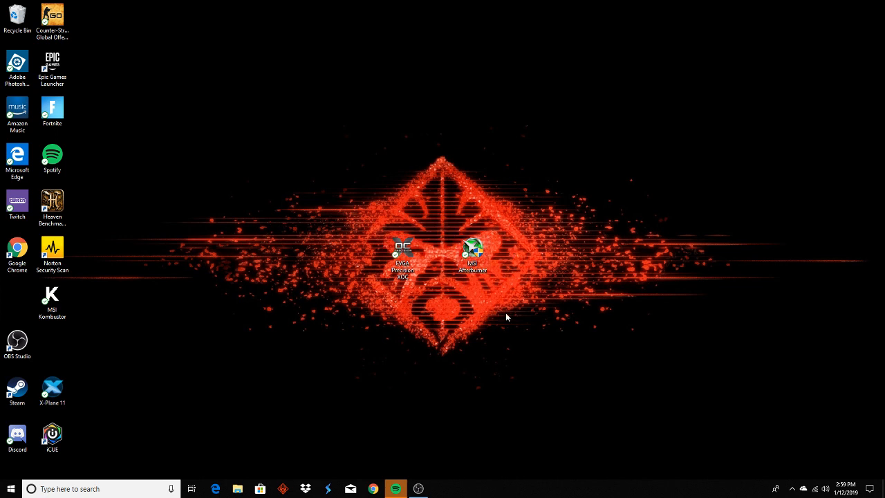
{"action": "mouse_move", "coordinate": [489, 309]}
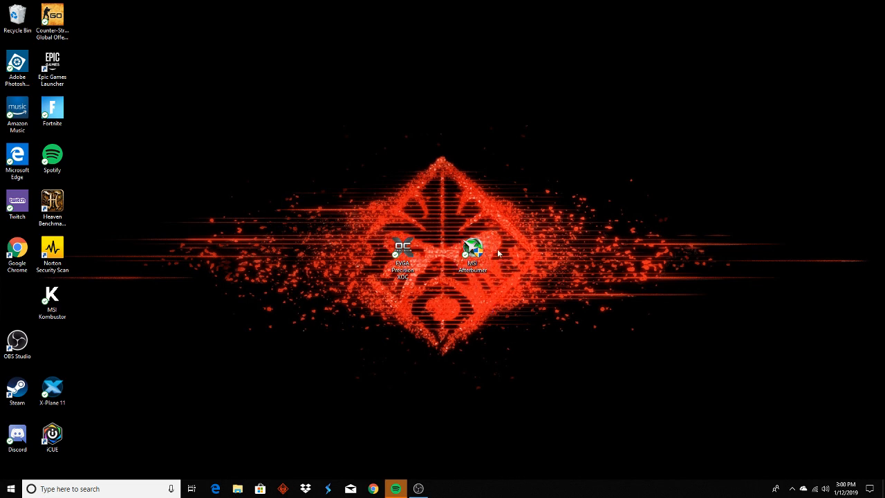
{"action": "mouse_move", "coordinate": [473, 248]}
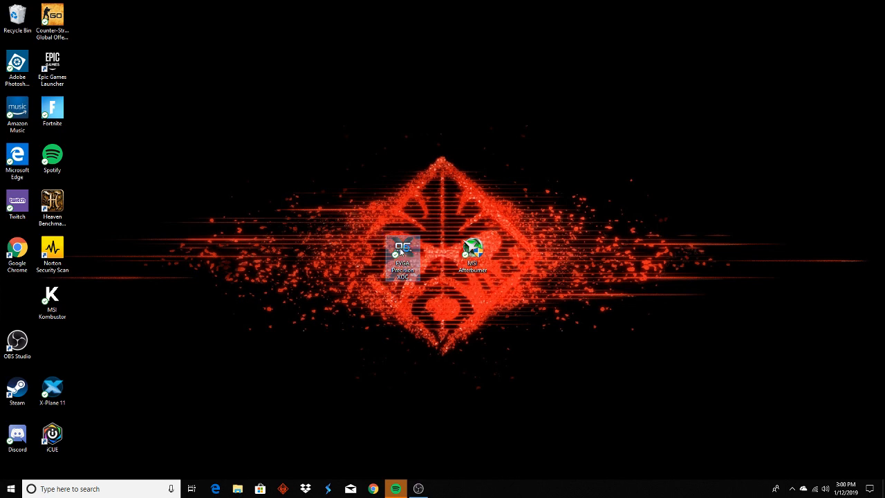
Launch EVGA Precision XOC from its desktop shortcut to show the clock and temperature dashboard
{"action": "double_click", "coordinate": [402, 249]}
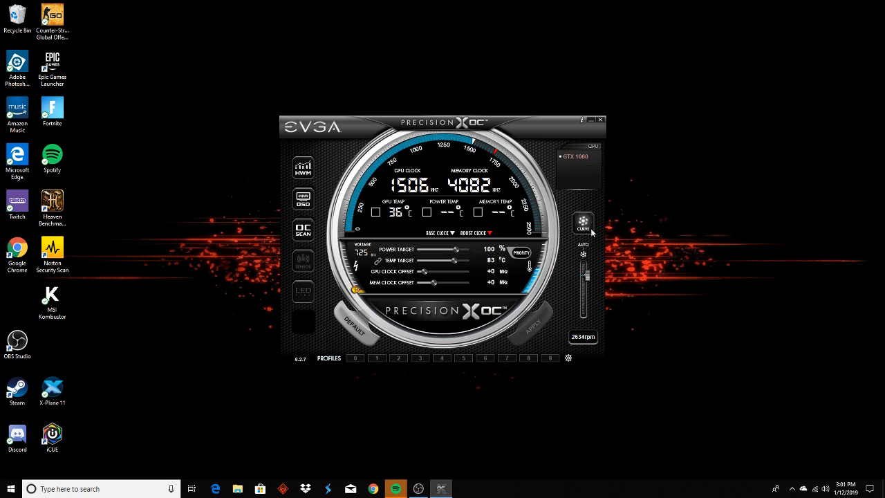
{"action": "mouse_move", "coordinate": [588, 276]}
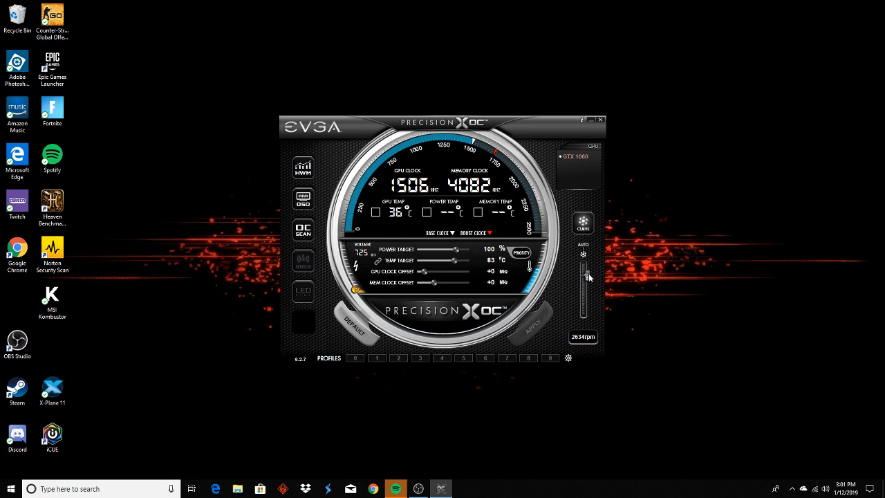
{"action": "left_click", "coordinate": [568, 357]}
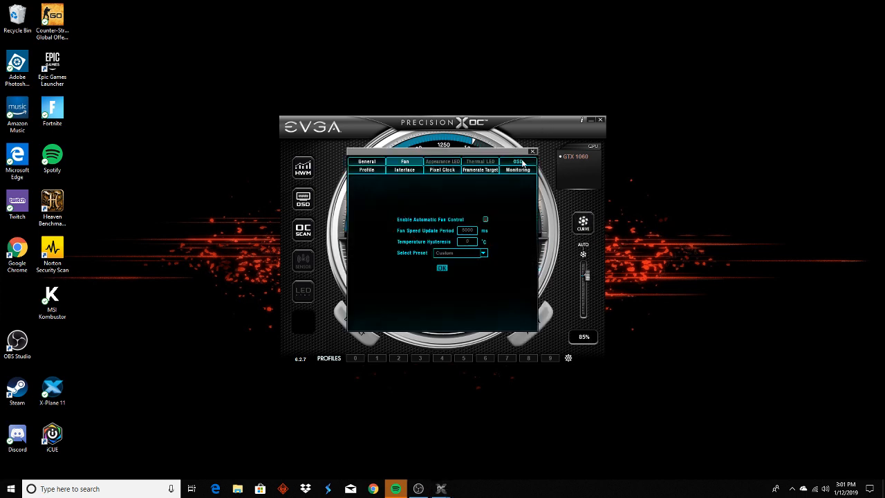
{"action": "mouse_move", "coordinate": [372, 201]}
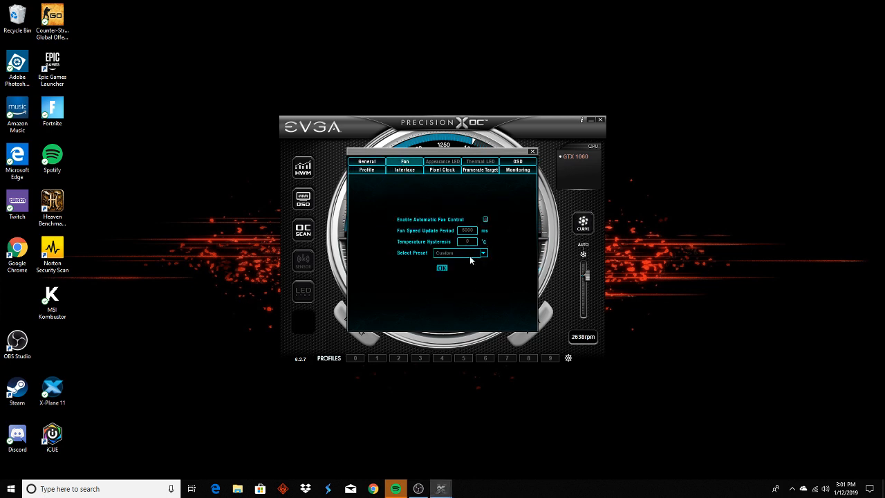
{"action": "mouse_move", "coordinate": [510, 260]}
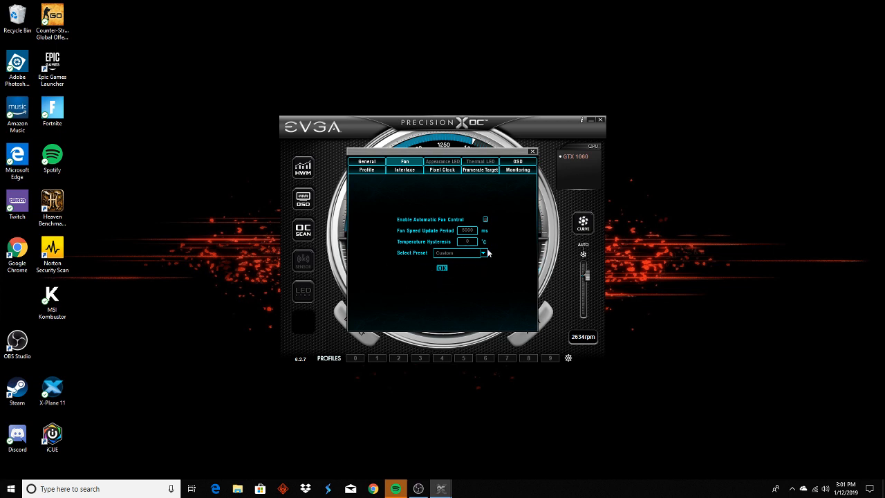
{"action": "mouse_move", "coordinate": [538, 209]}
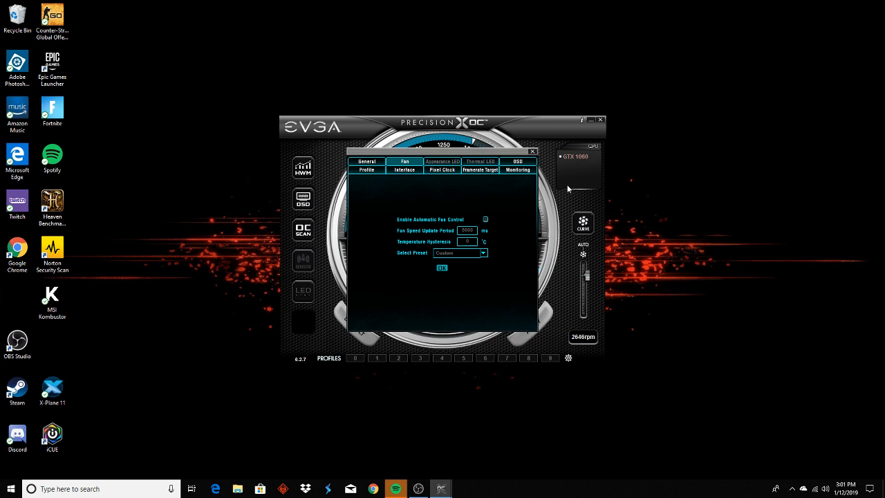
{"action": "left_click", "coordinate": [531, 150]}
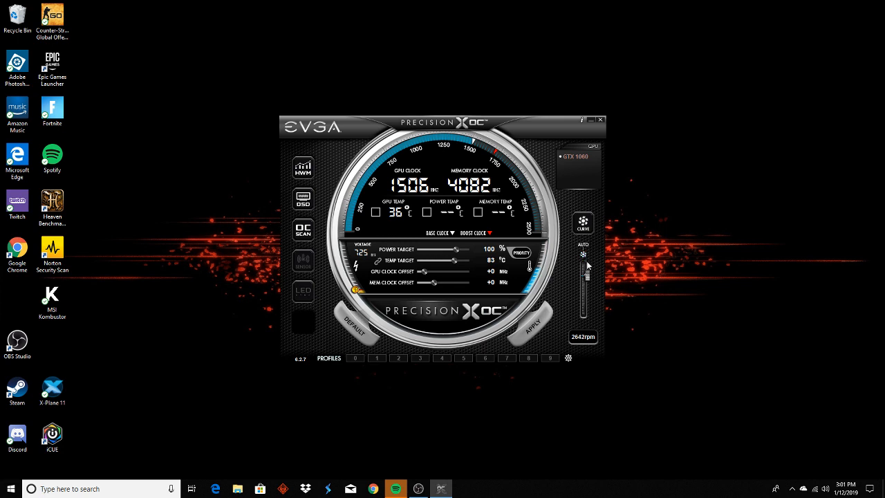
Step the GPU fan speed slider down, up to 100%, then back to a lower setting
{"action": "left_click_drag", "start_coordinate": [586, 266], "coordinate": [589, 277]}
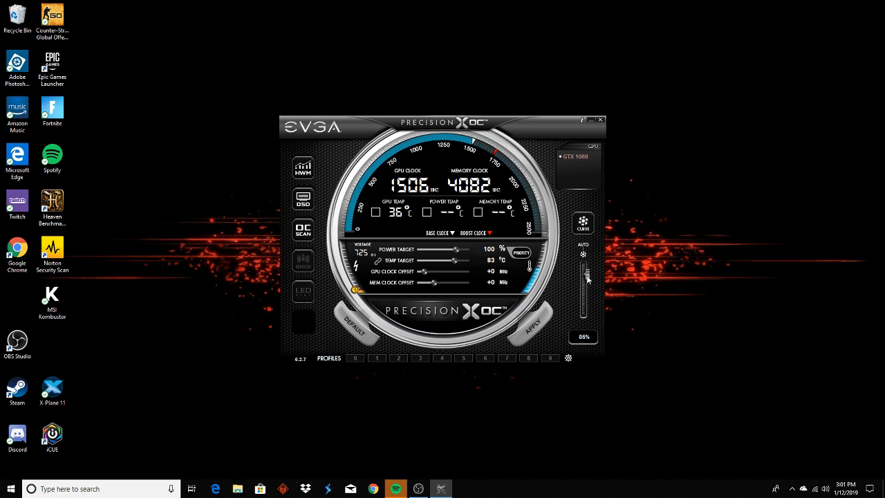
{"action": "left_click_drag", "start_coordinate": [583, 276], "coordinate": [583, 324]}
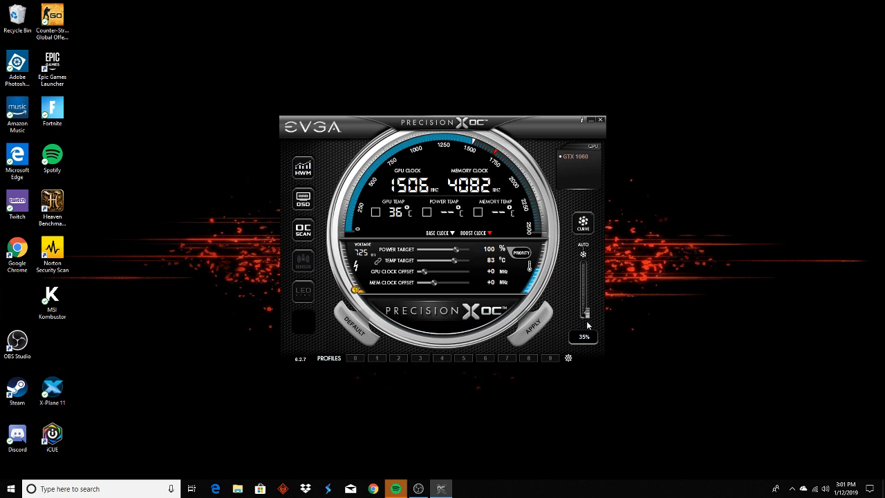
{"action": "left_click_drag", "start_coordinate": [583, 320], "coordinate": [583, 263]}
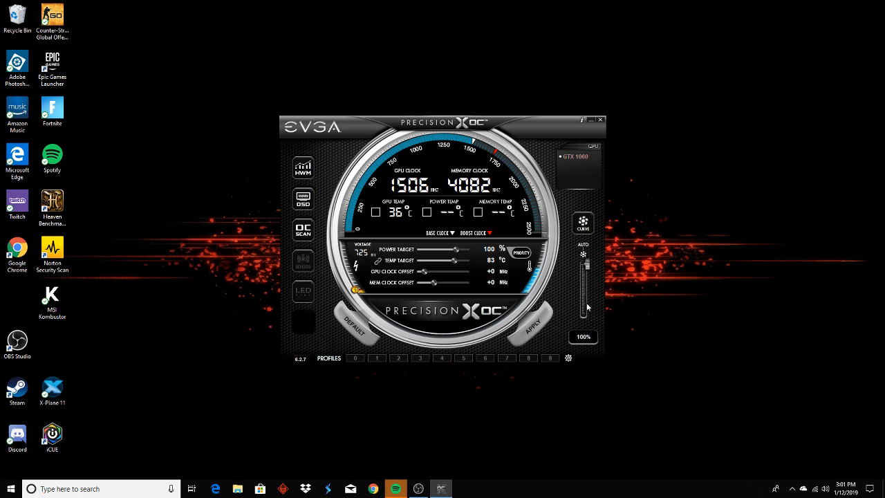
{"action": "mouse_move", "coordinate": [591, 297]}
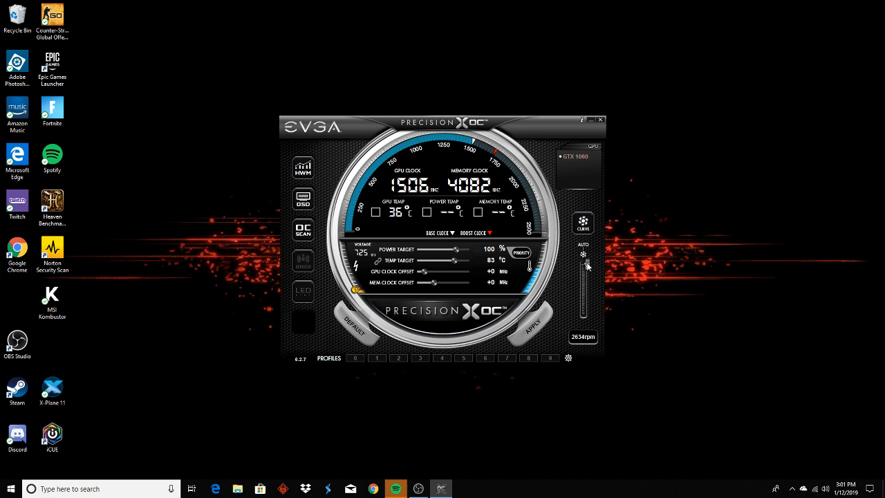
{"action": "left_click_drag", "start_coordinate": [583, 265], "coordinate": [583, 270]}
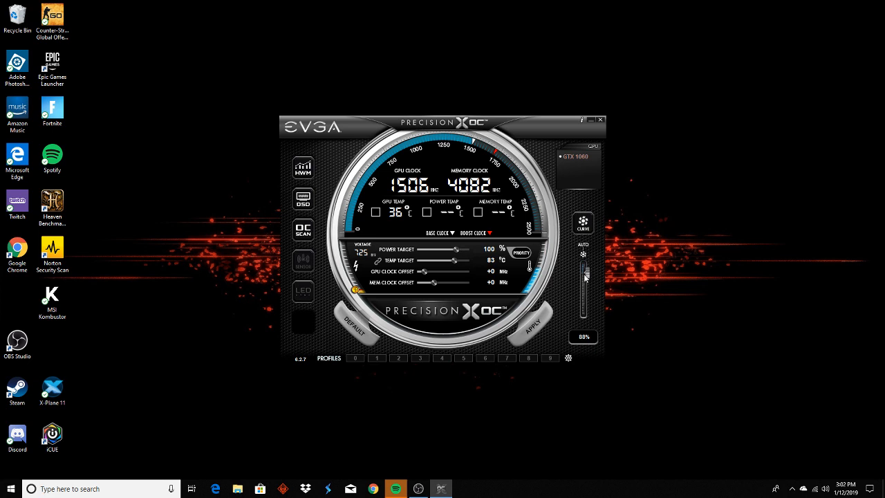
{"action": "left_click_drag", "start_coordinate": [583, 275], "coordinate": [583, 280]}
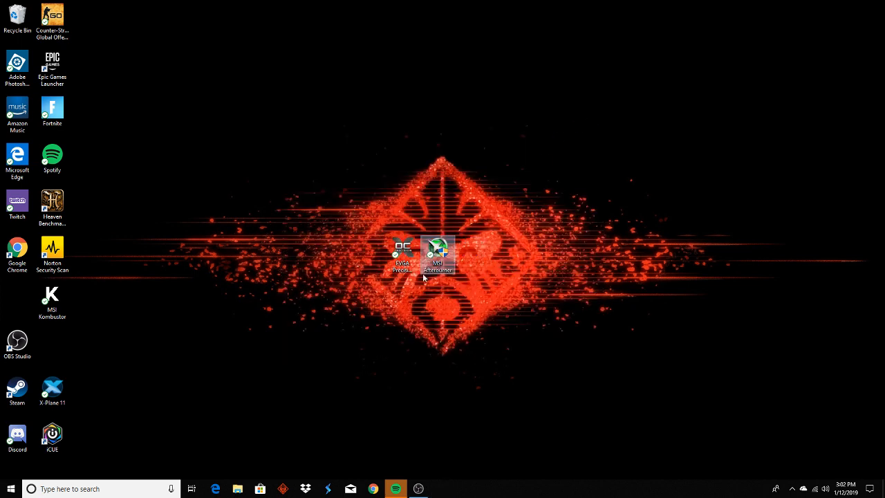
Launch MSI Afterburner and drag its Fan Speed (%) slider to a higher percentage
{"action": "double_click", "coordinate": [437, 249]}
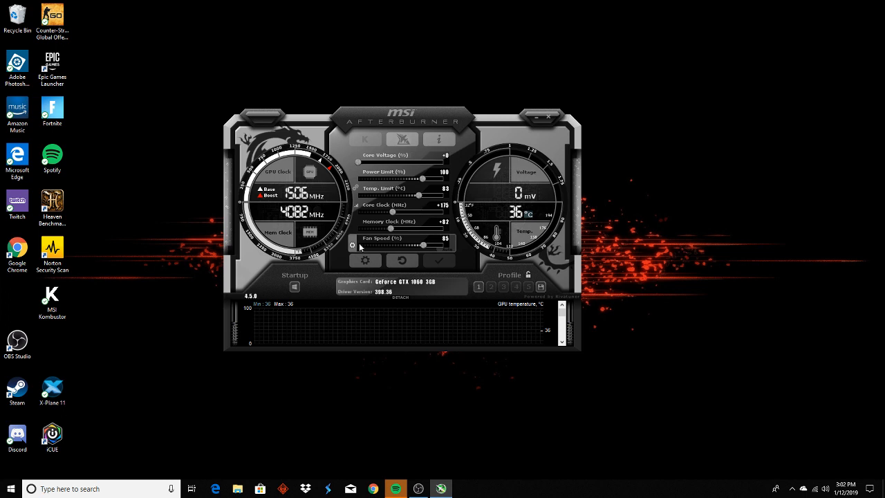
{"action": "mouse_move", "coordinate": [420, 250]}
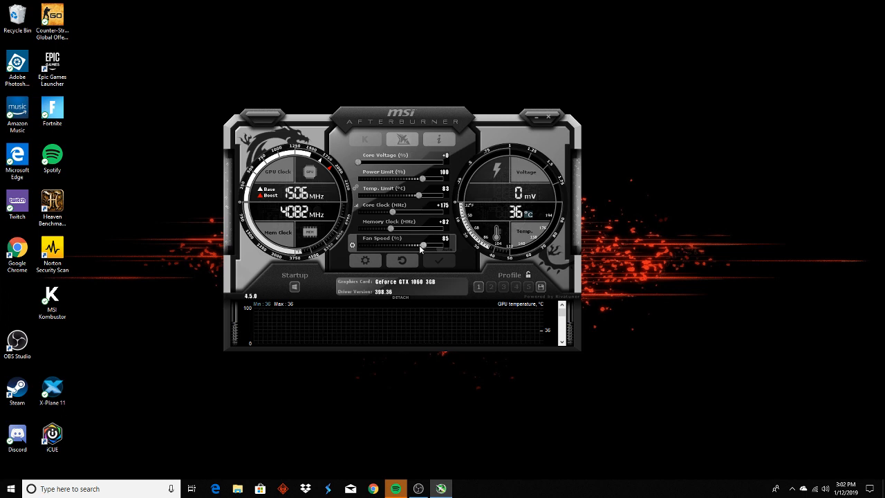
{"action": "left_click_drag", "start_coordinate": [423, 245], "coordinate": [372, 244]}
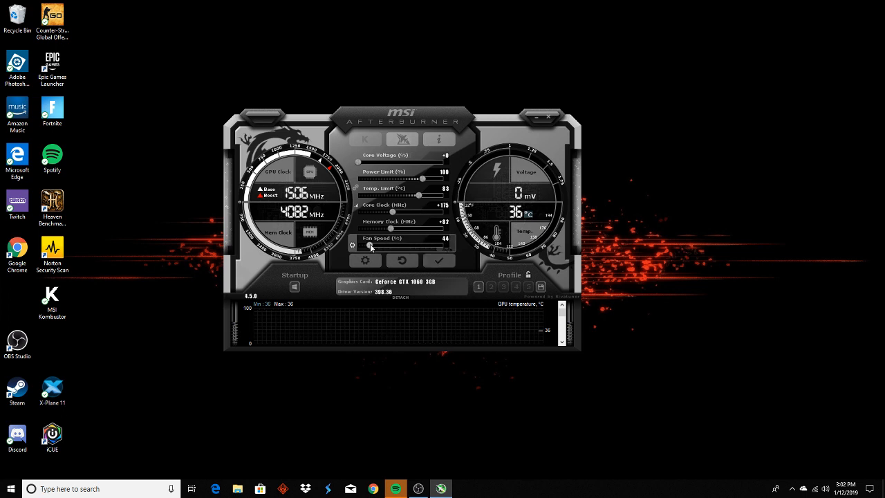
{"action": "left_click_drag", "start_coordinate": [371, 246], "coordinate": [417, 246]}
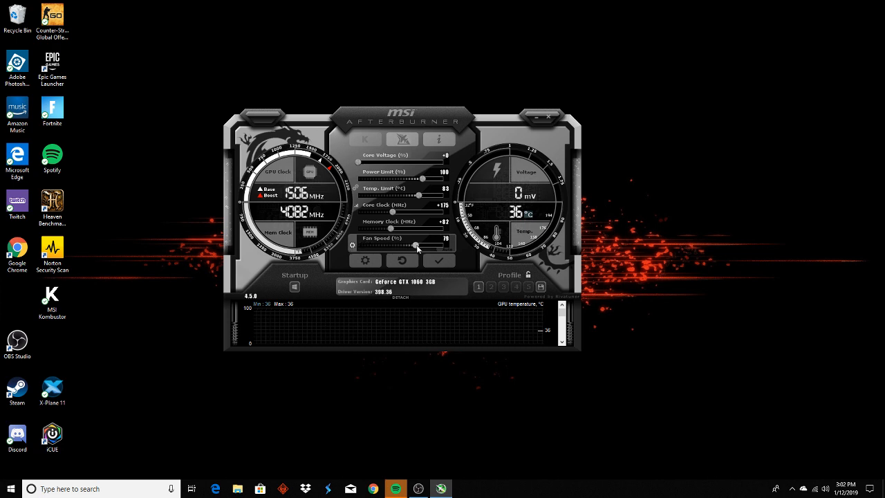
{"action": "left_click_drag", "start_coordinate": [416, 246], "coordinate": [423, 246]}
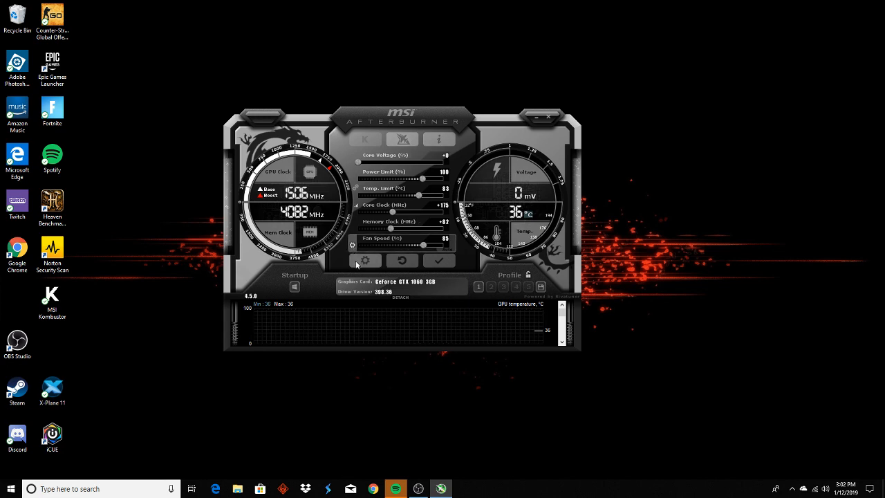
Show the Afterburner properties Fan page with the custom automatic fan speed curve
{"action": "left_click", "coordinate": [365, 259]}
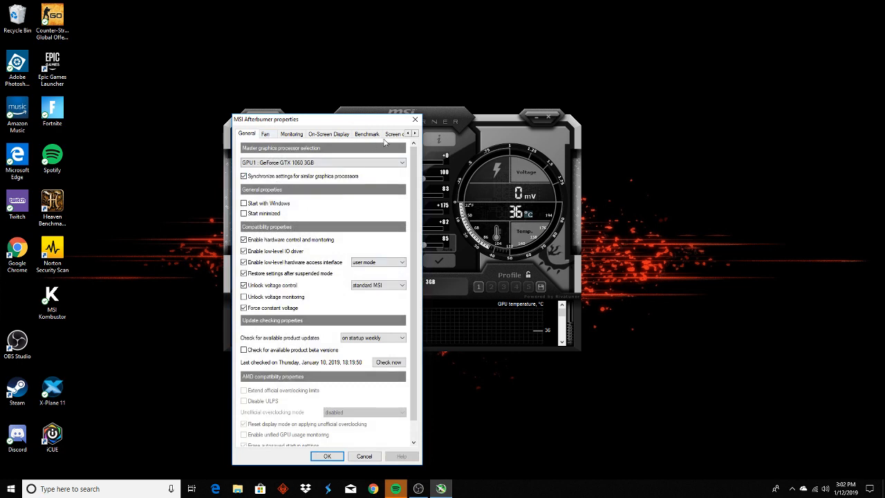
{"action": "left_click", "coordinate": [265, 133]}
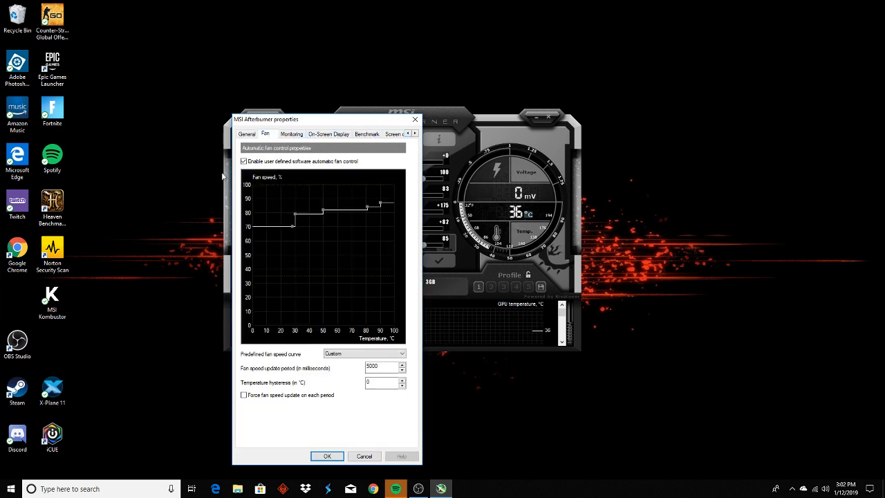
{"action": "mouse_move", "coordinate": [303, 316]}
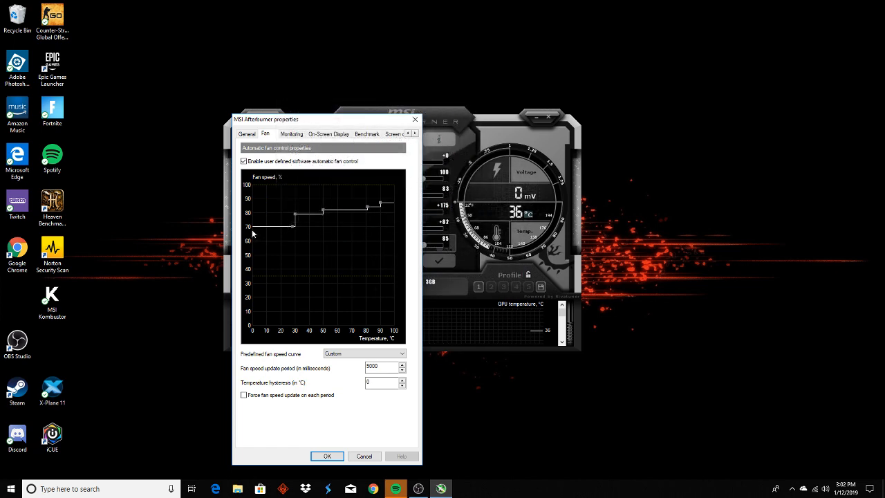
{"action": "mouse_move", "coordinate": [258, 332]}
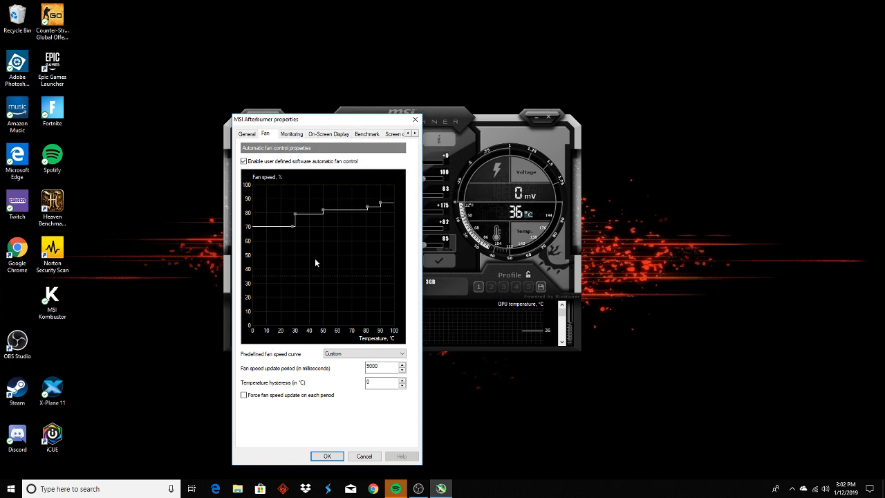
{"action": "mouse_move", "coordinate": [293, 234]}
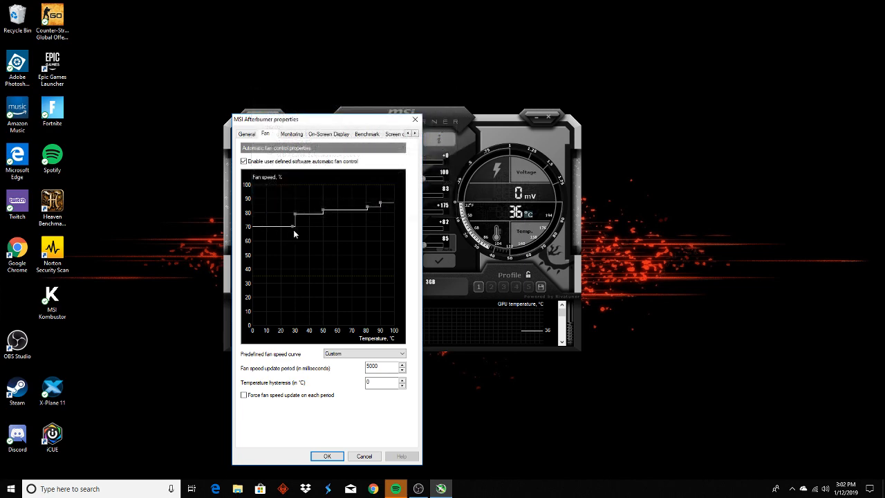
{"action": "mouse_move", "coordinate": [392, 343]}
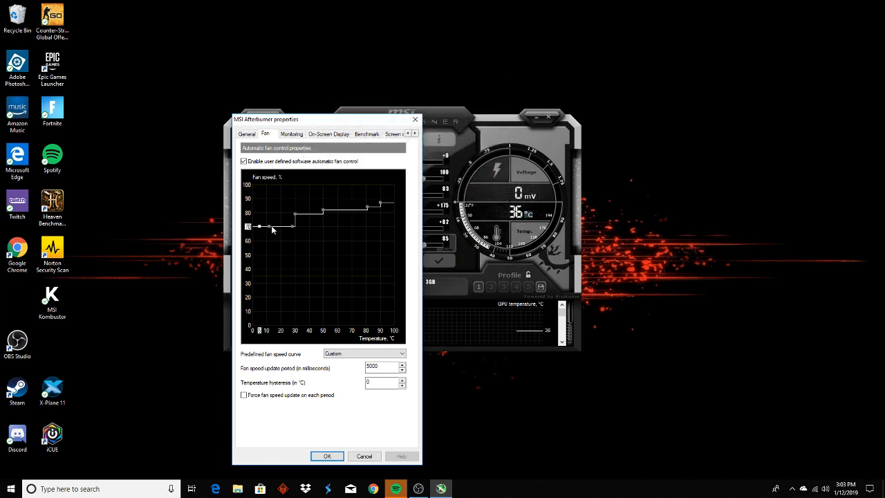
Raise a low-temperature curve point and push the 100 °C point to 100% fan speed
{"action": "left_click_drag", "start_coordinate": [260, 227], "coordinate": [265, 213]}
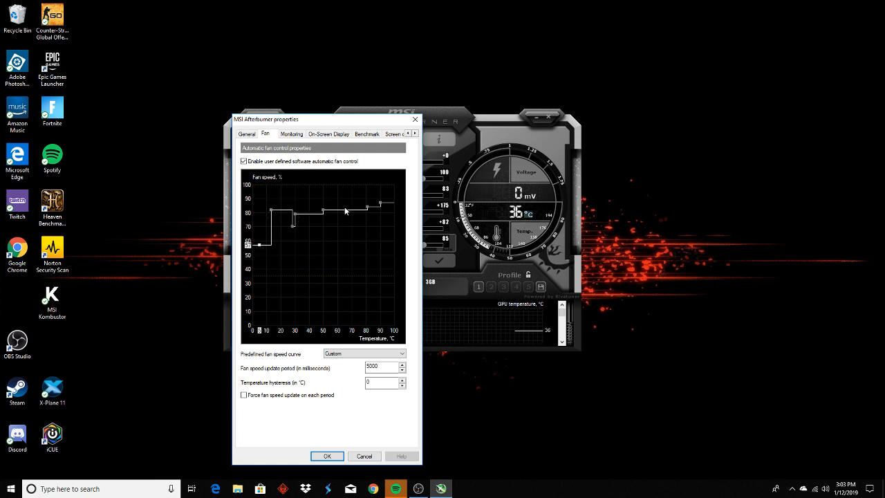
{"action": "left_click_drag", "start_coordinate": [380, 205], "coordinate": [393, 194]}
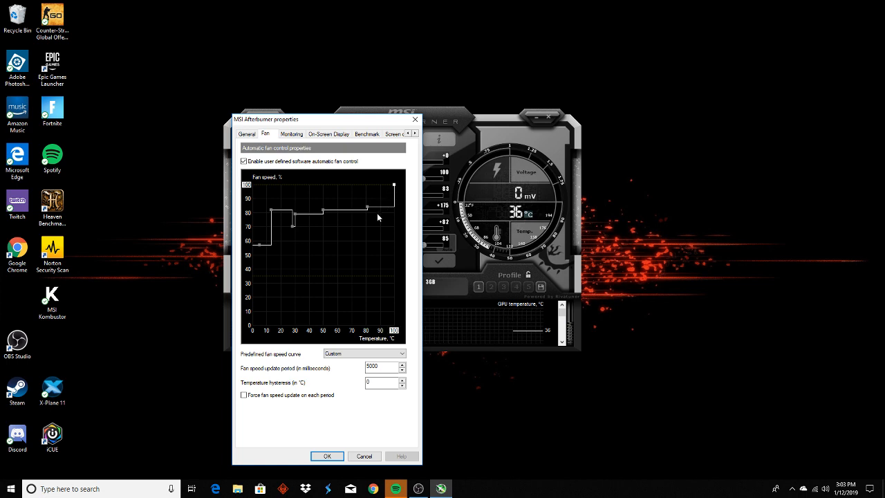
{"action": "mouse_move", "coordinate": [395, 219]}
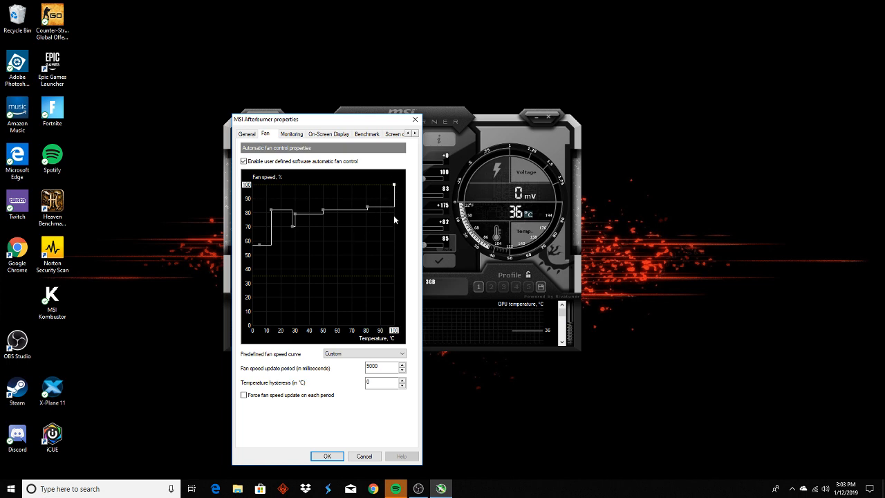
{"action": "mouse_move", "coordinate": [368, 210]}
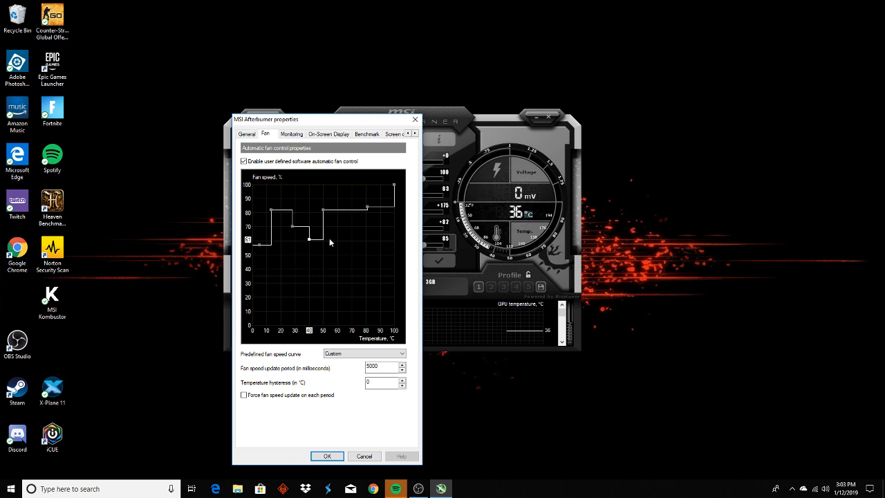
{"action": "mouse_move", "coordinate": [295, 242]}
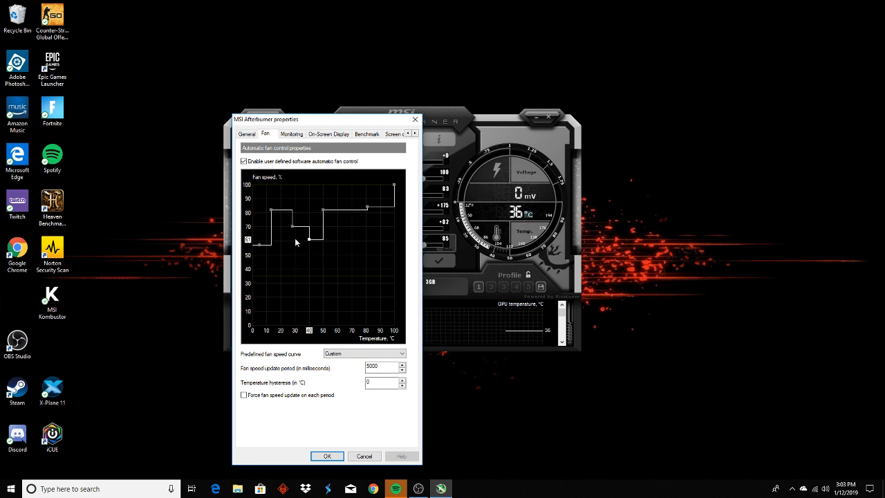
{"action": "mouse_move", "coordinate": [340, 227]}
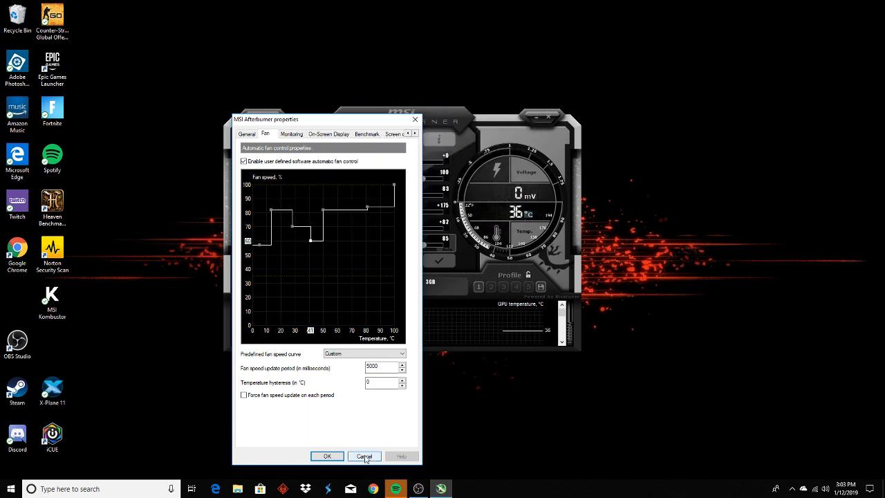
Cancel the properties window, discarding the fan curve edits
{"action": "left_click", "coordinate": [246, 133]}
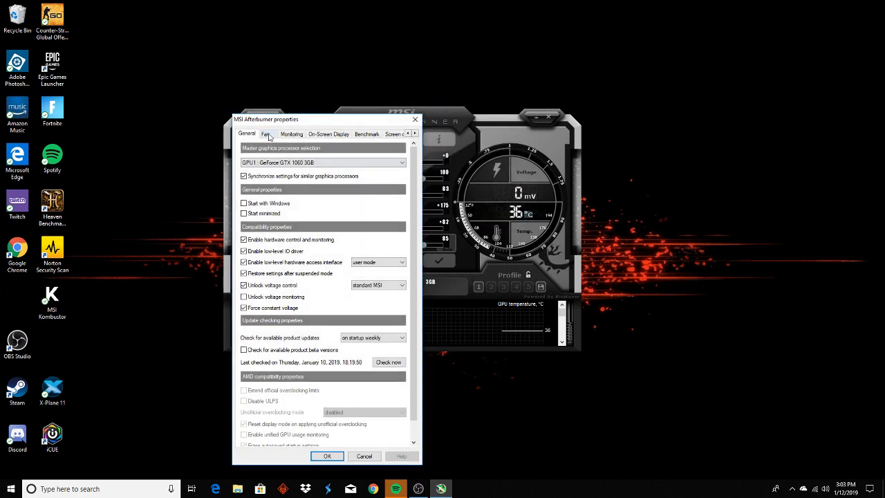
{"action": "left_click", "coordinate": [265, 133]}
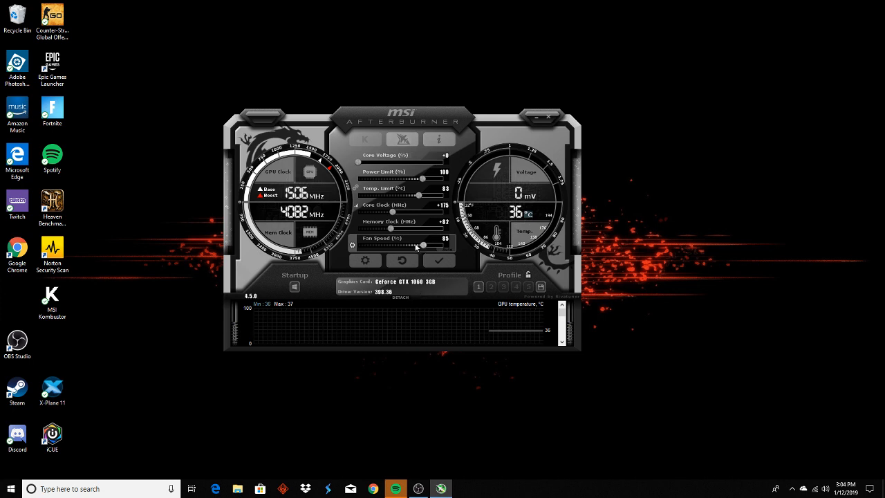
Drag the Fan Speed (%) slider in the main window to a higher percentage again
{"action": "left_click_drag", "start_coordinate": [422, 243], "coordinate": [436, 243]}
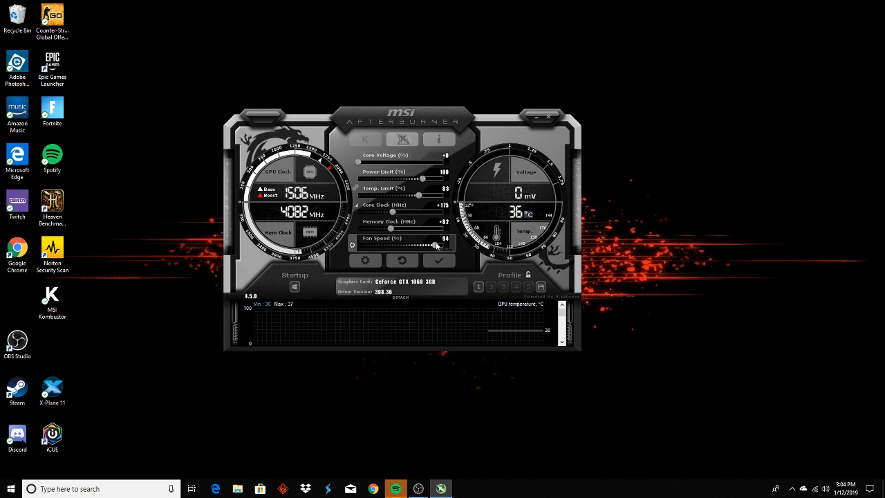
{"action": "left_click_drag", "start_coordinate": [434, 246], "coordinate": [414, 246]}
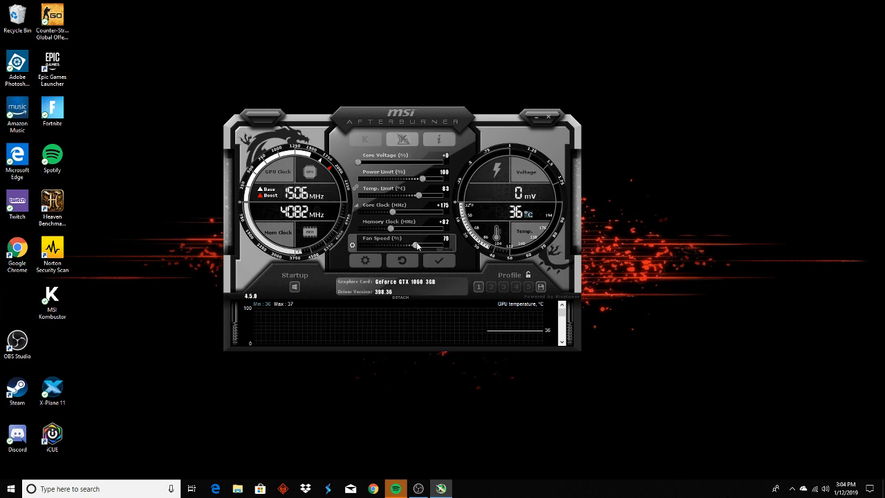
{"action": "left_click_drag", "start_coordinate": [415, 246], "coordinate": [424, 243]}
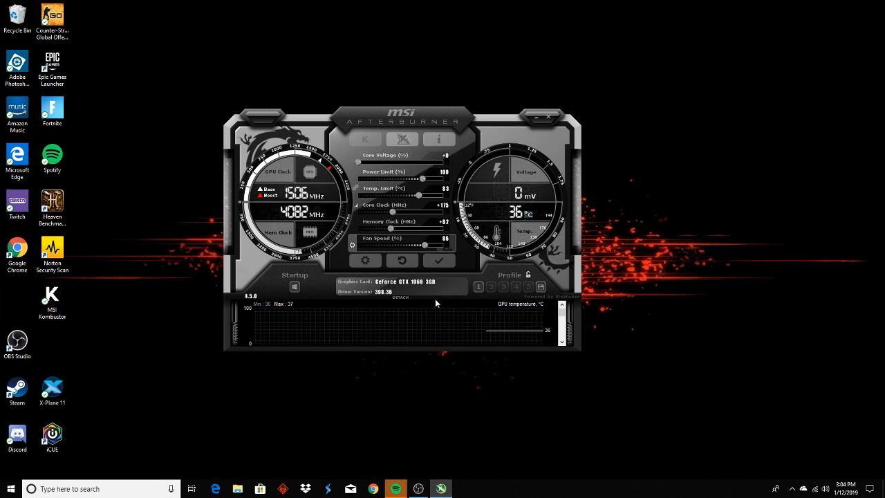